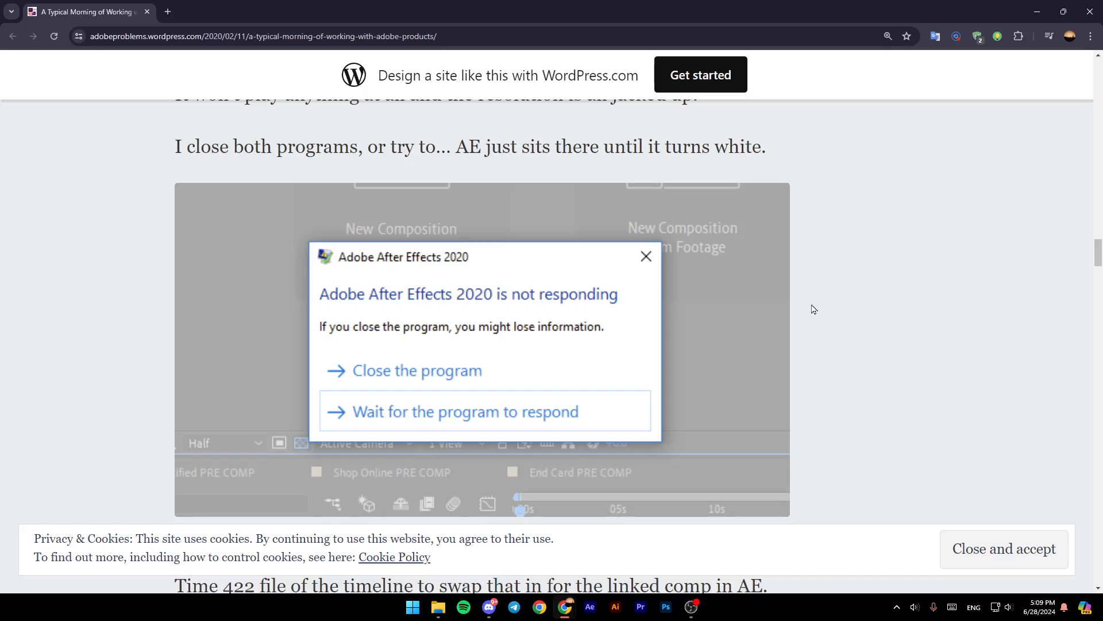
pyautogui.moveTo(400, 323)
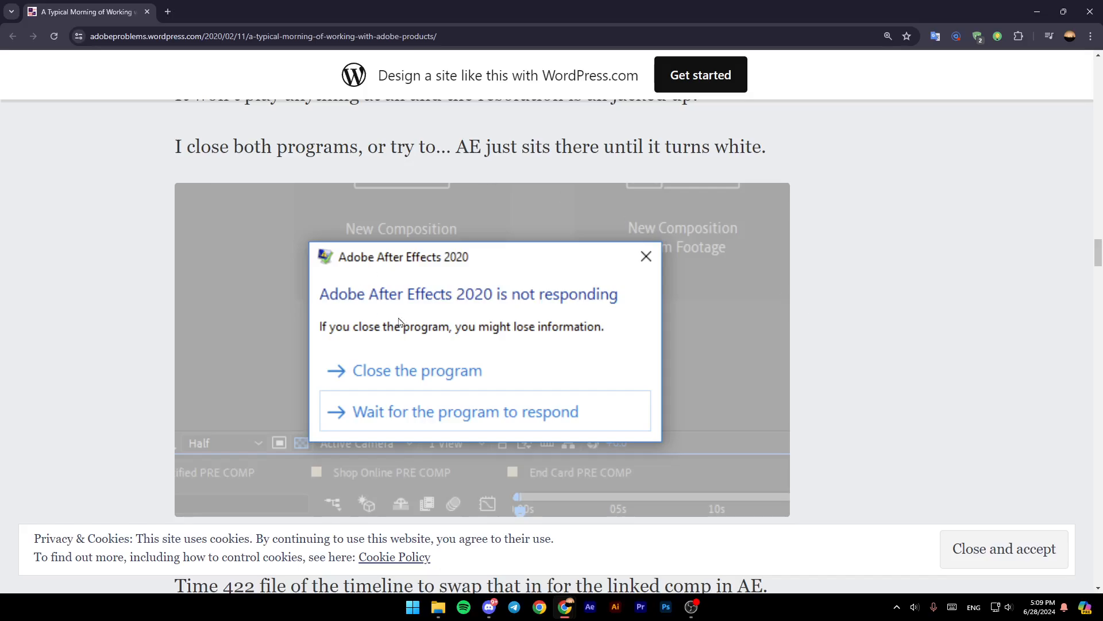
pyautogui.moveTo(367, 314)
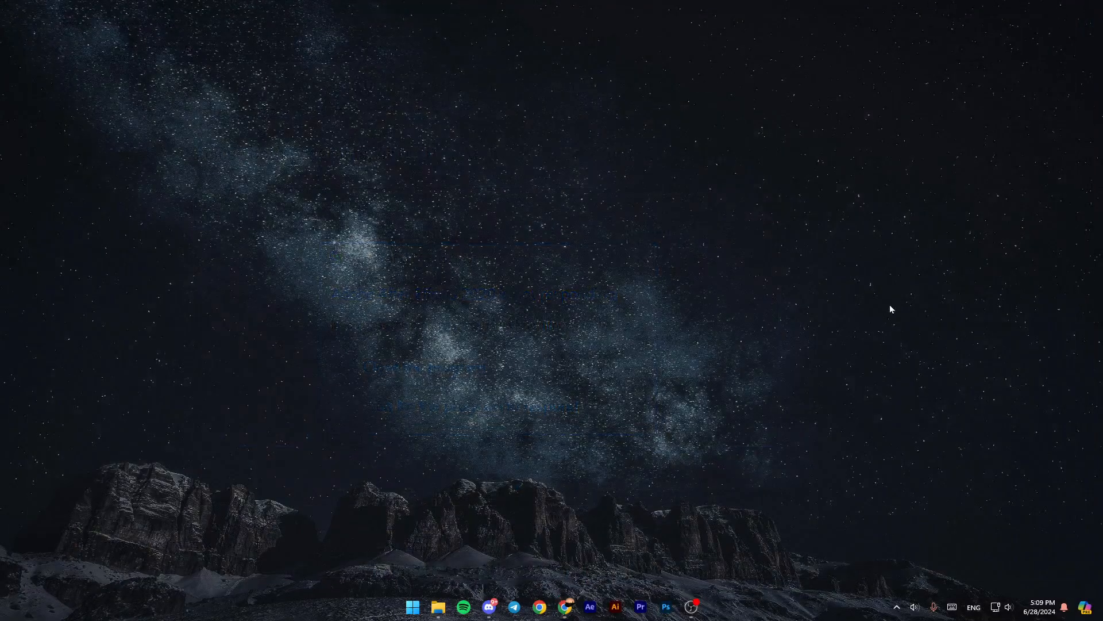
pyautogui.moveTo(848, 558)
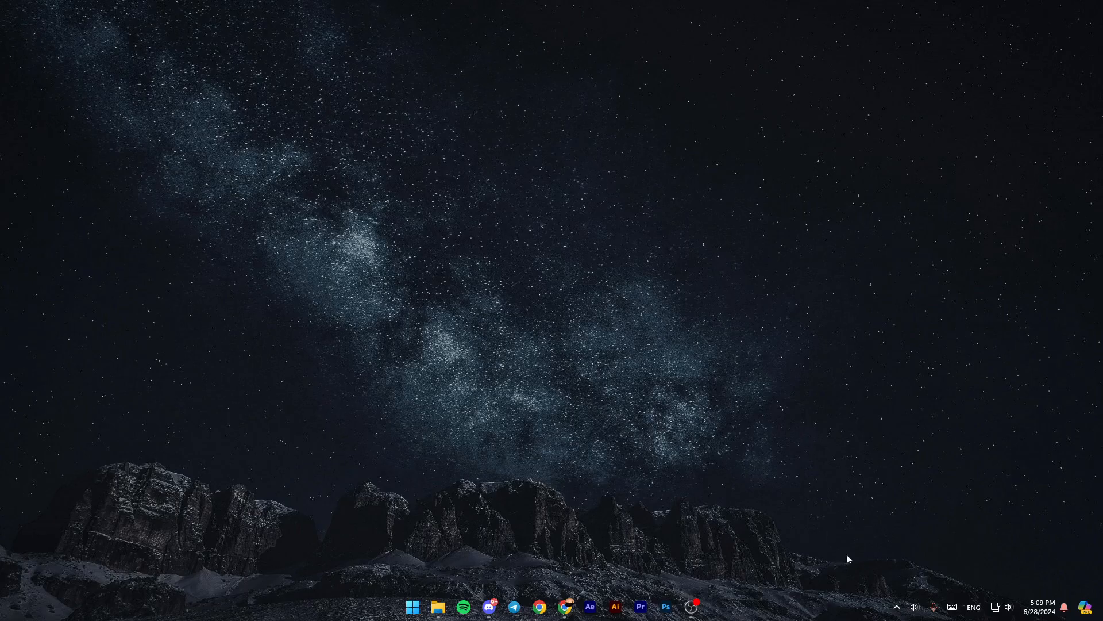
# Launch the pinned Adobe After Effects 2023 from Start via Run as administrator
pyautogui.click(412, 606)
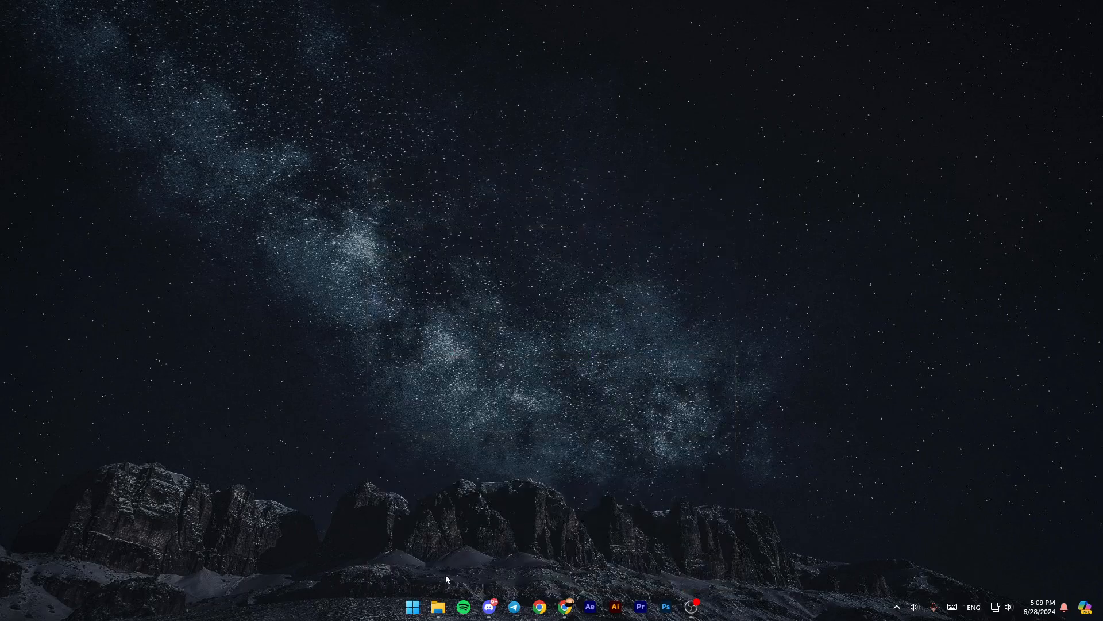
pyautogui.click(413, 606)
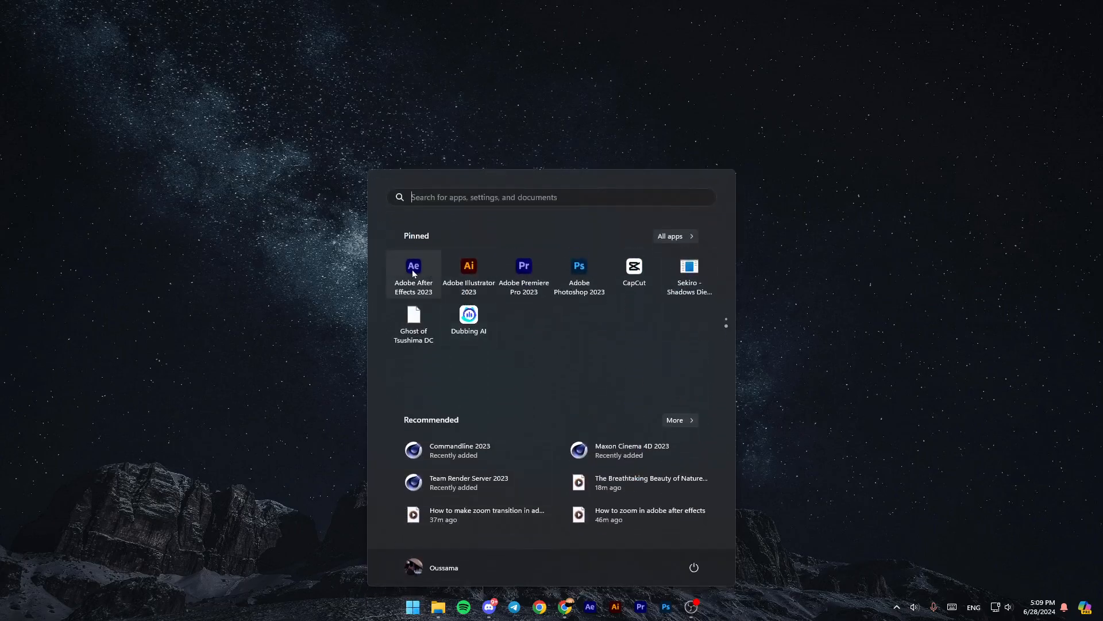
pyautogui.rightClick(413, 273)
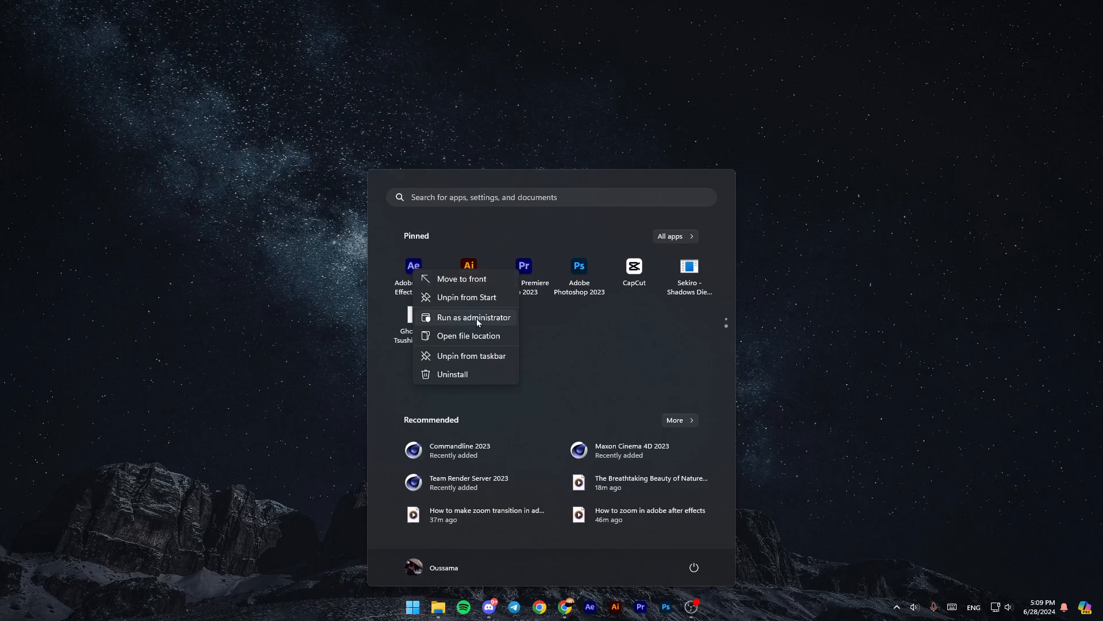
pyautogui.moveTo(476, 321)
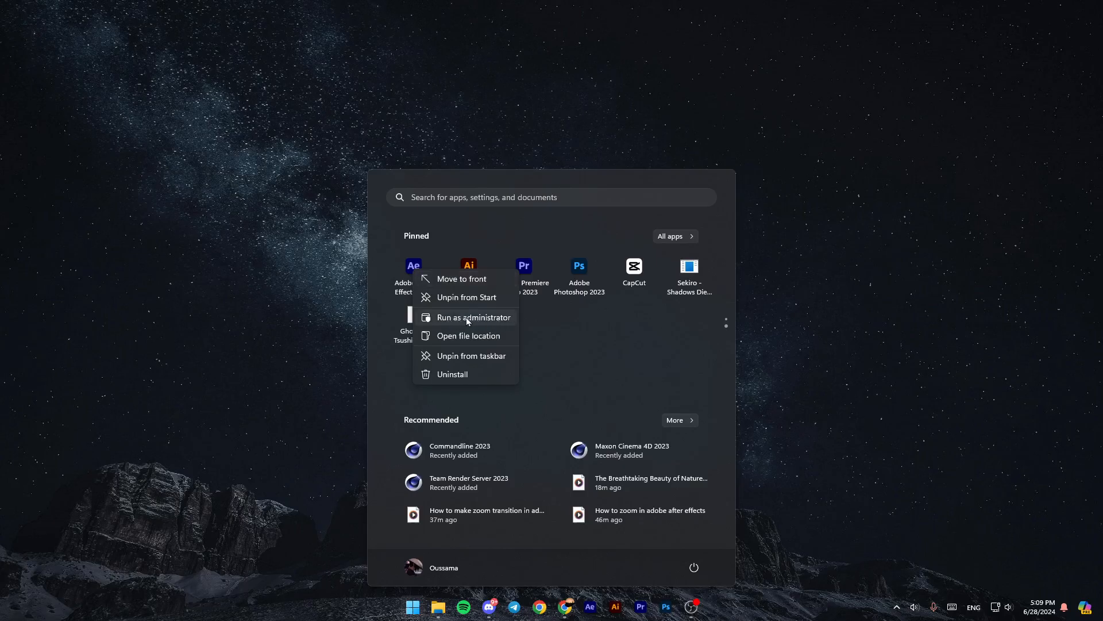
pyautogui.click(465, 317)
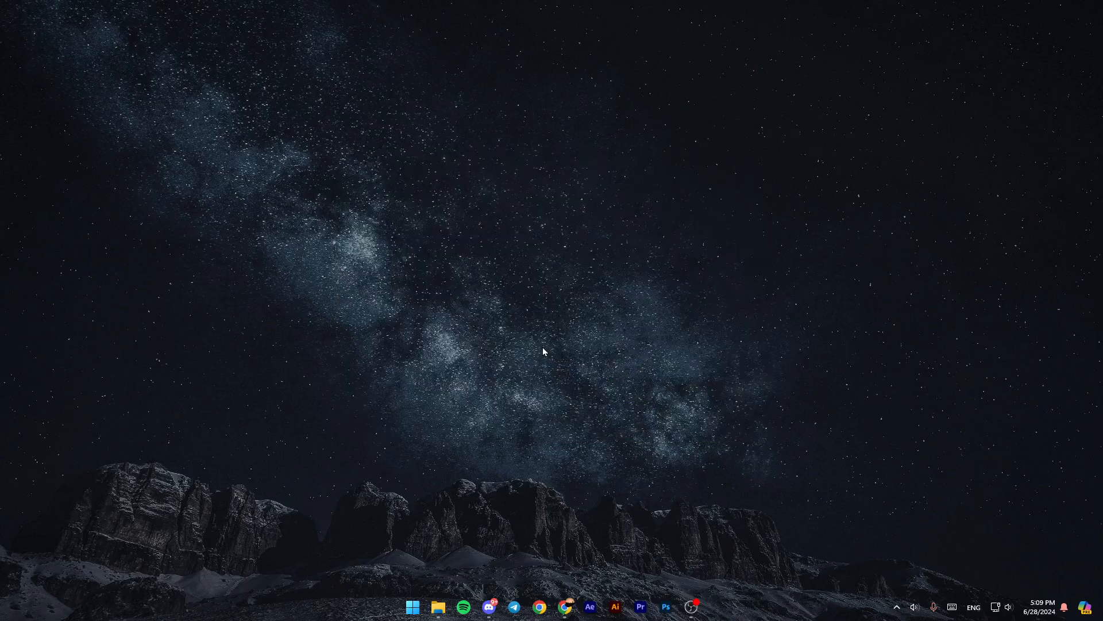
pyautogui.click(589, 605)
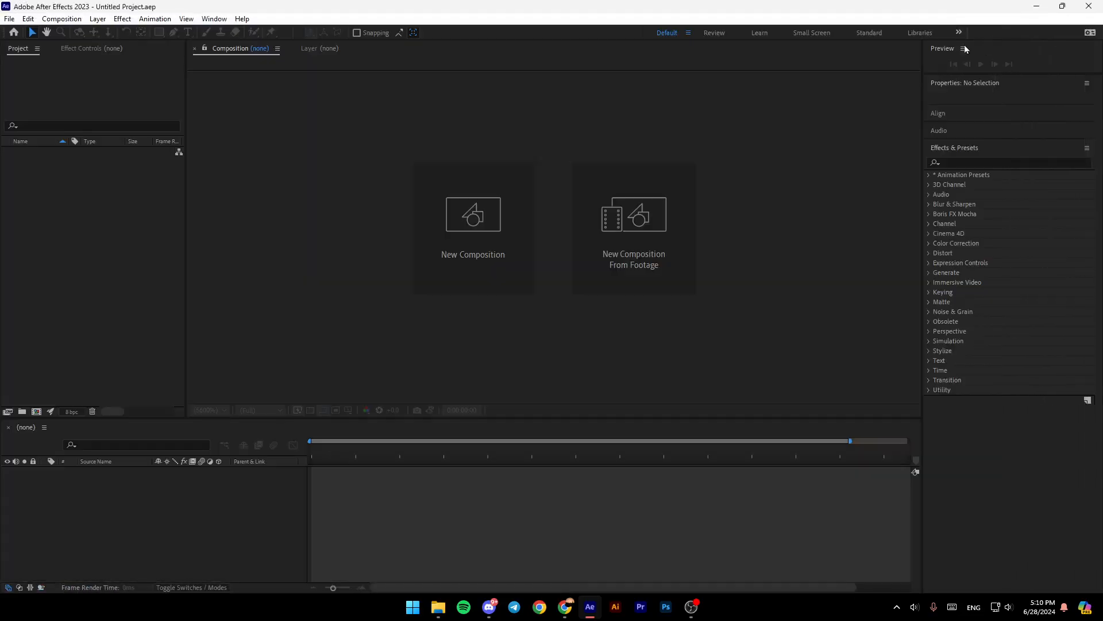
pyautogui.moveTo(705, 481)
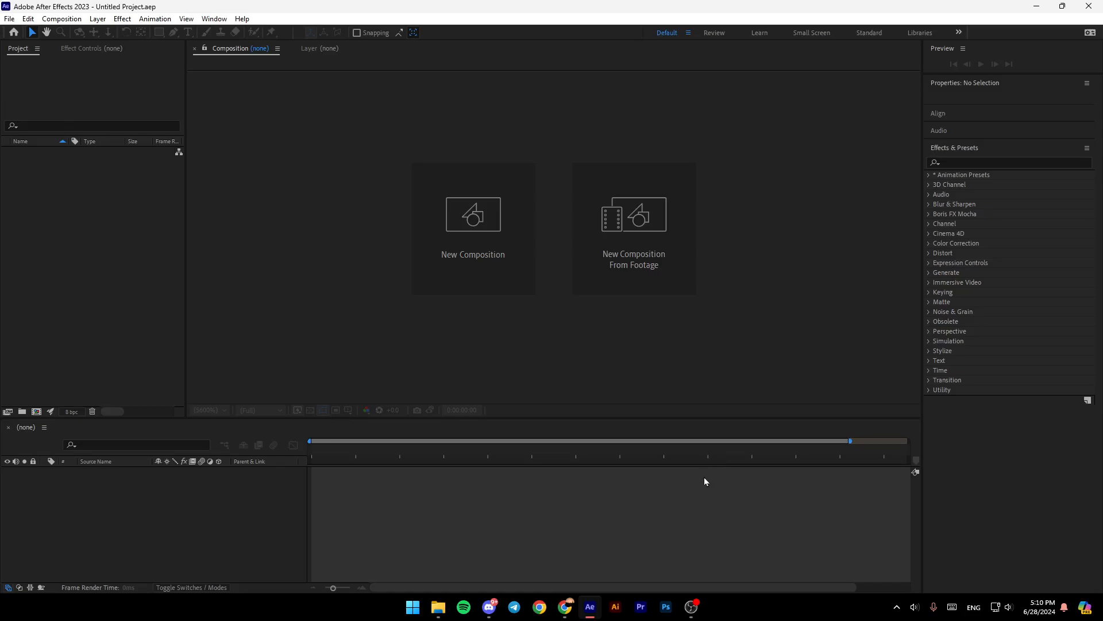
# Start Task Manager from the taskbar and switch to the Details process list
pyautogui.rightClick(770, 618)
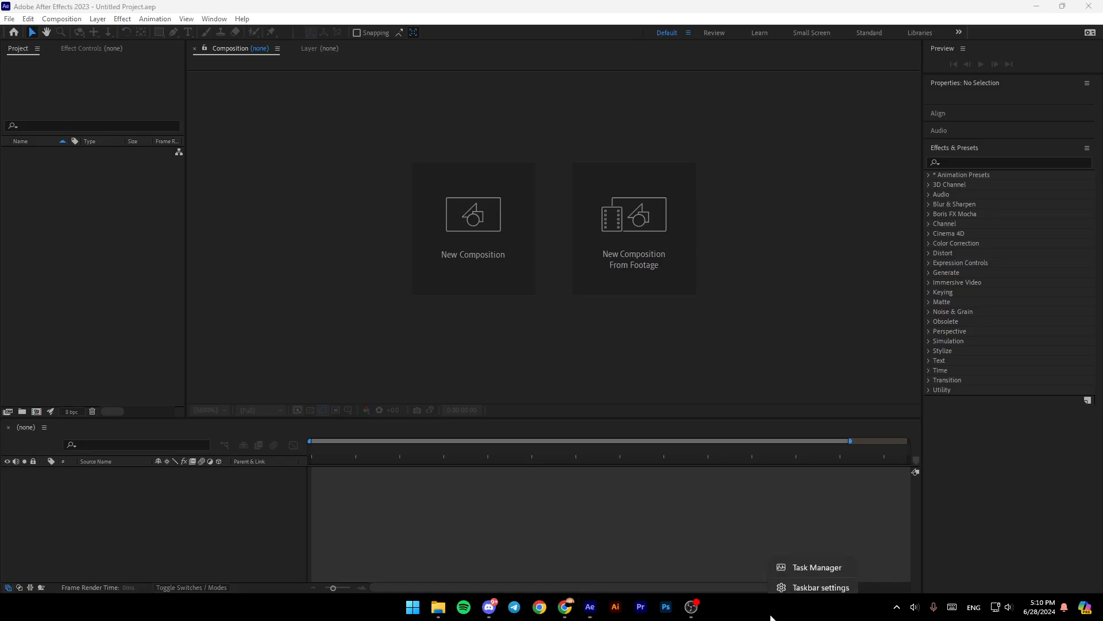
pyautogui.moveTo(815, 562)
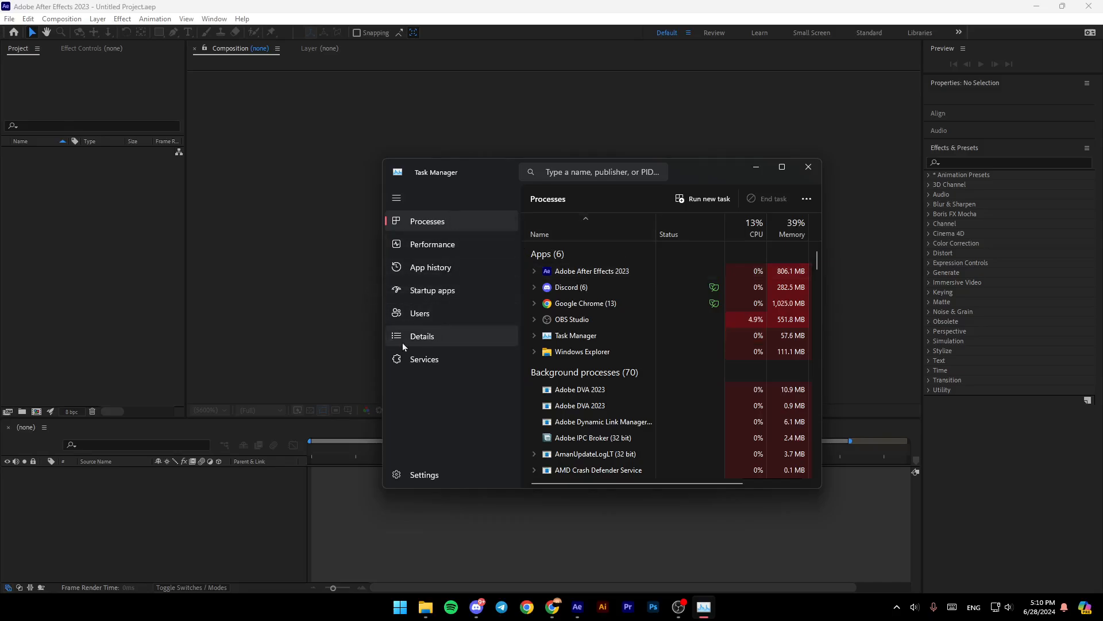
pyautogui.click(422, 335)
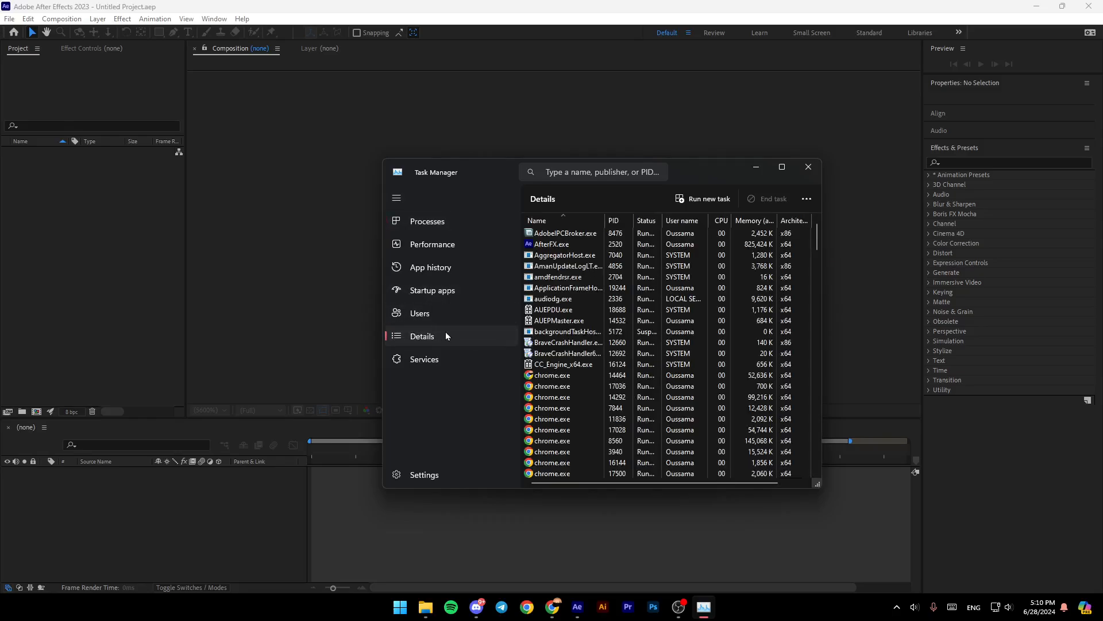
# Select AfterFX.exe in the Details list and bring up its context menu
pyautogui.scroll(-3)
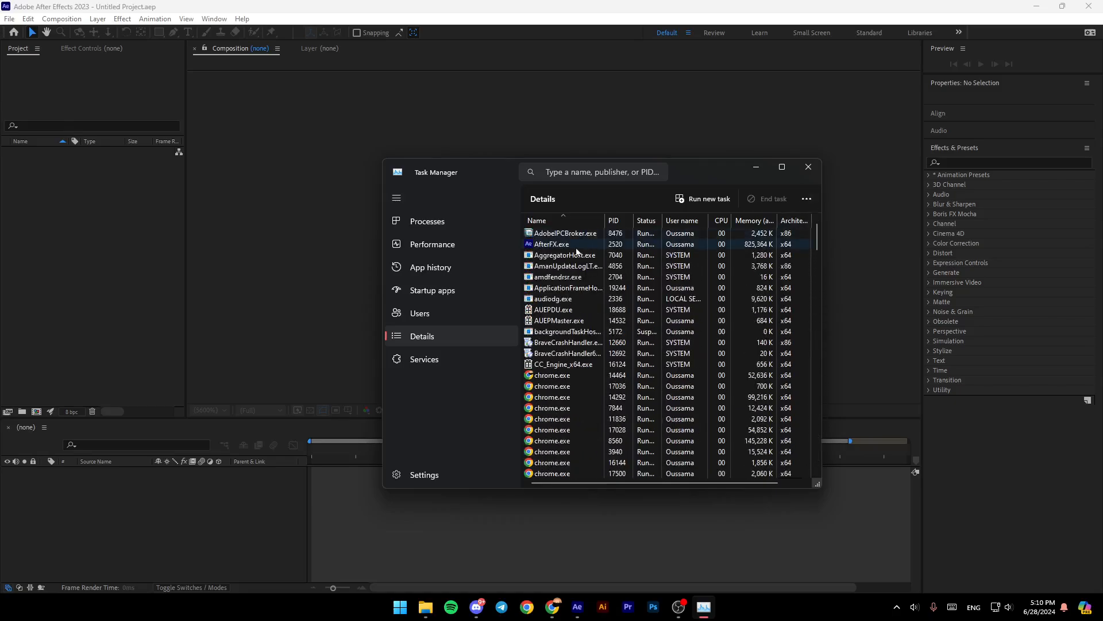
pyautogui.click(552, 243)
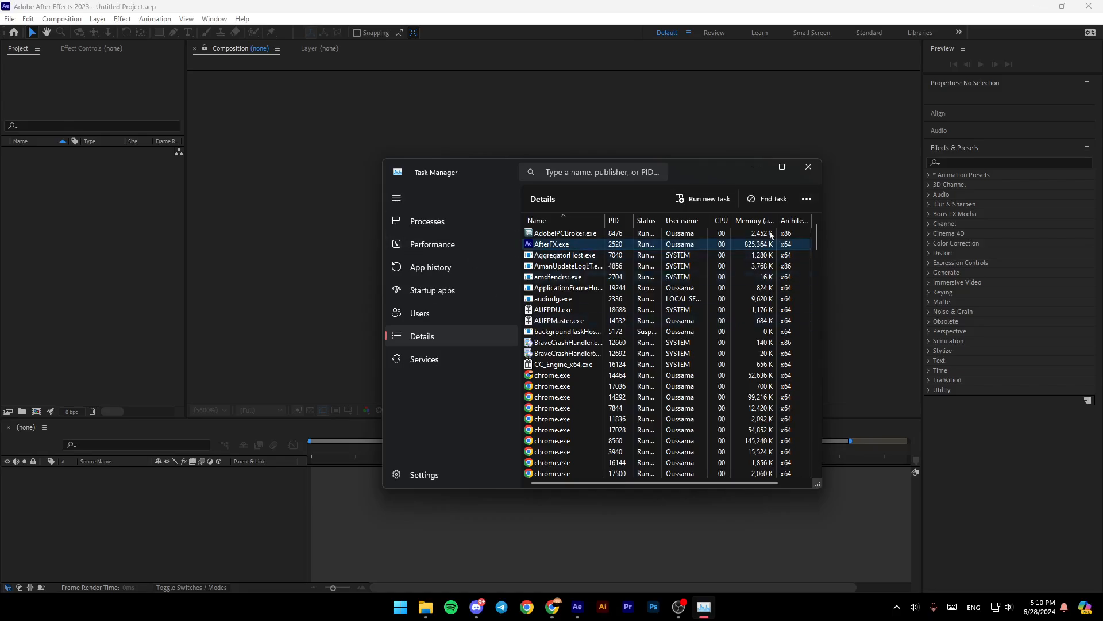
pyautogui.rightClick(552, 244)
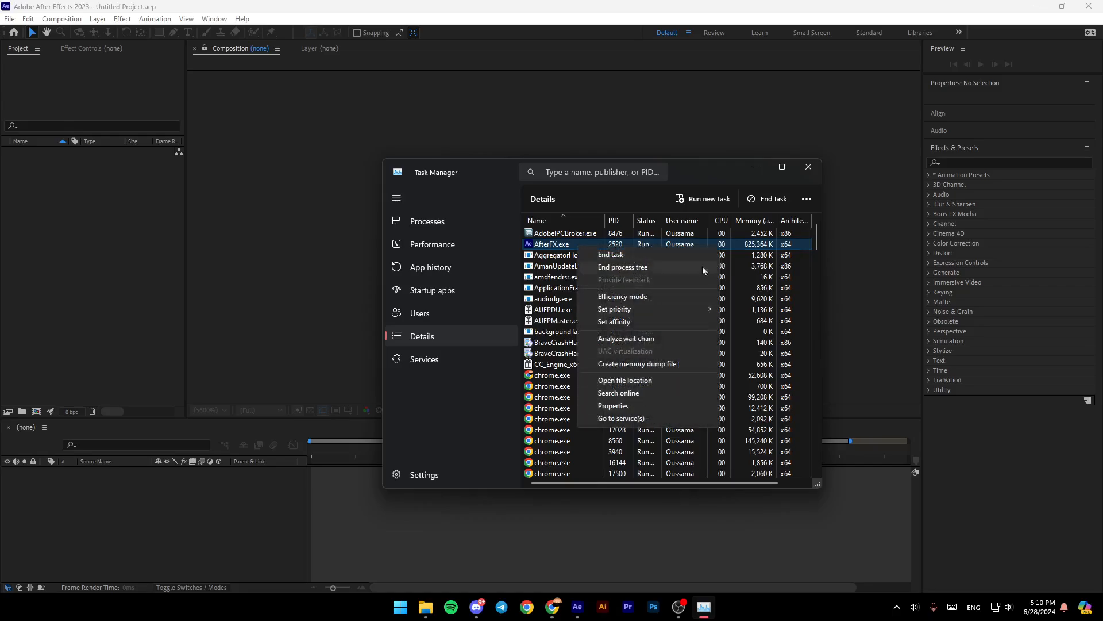
pyautogui.moveTo(670, 296)
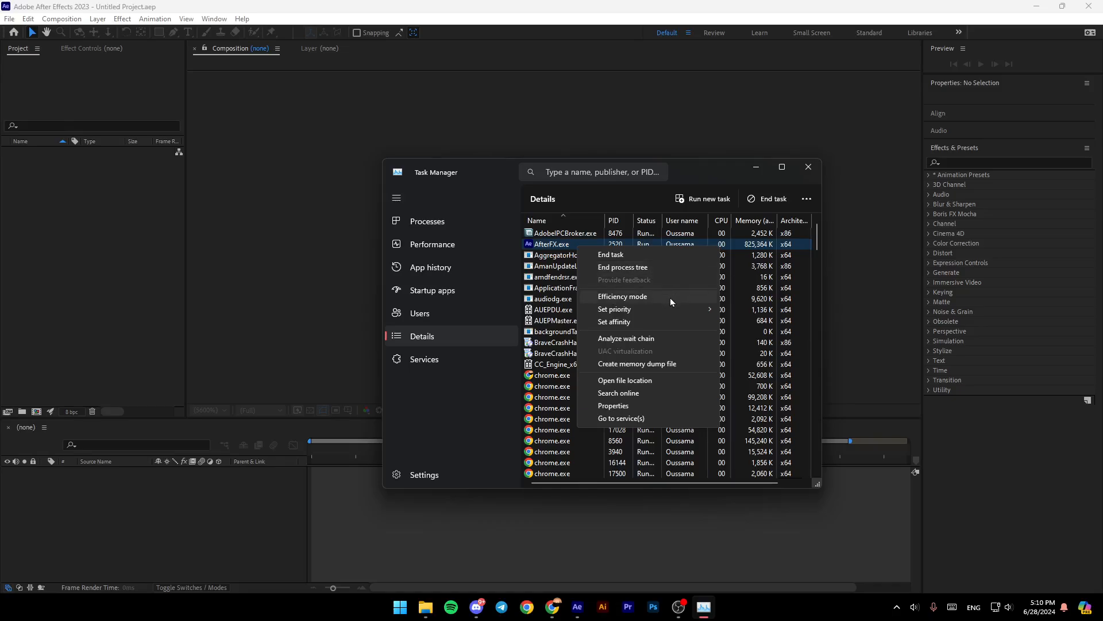
pyautogui.moveTo(679, 322)
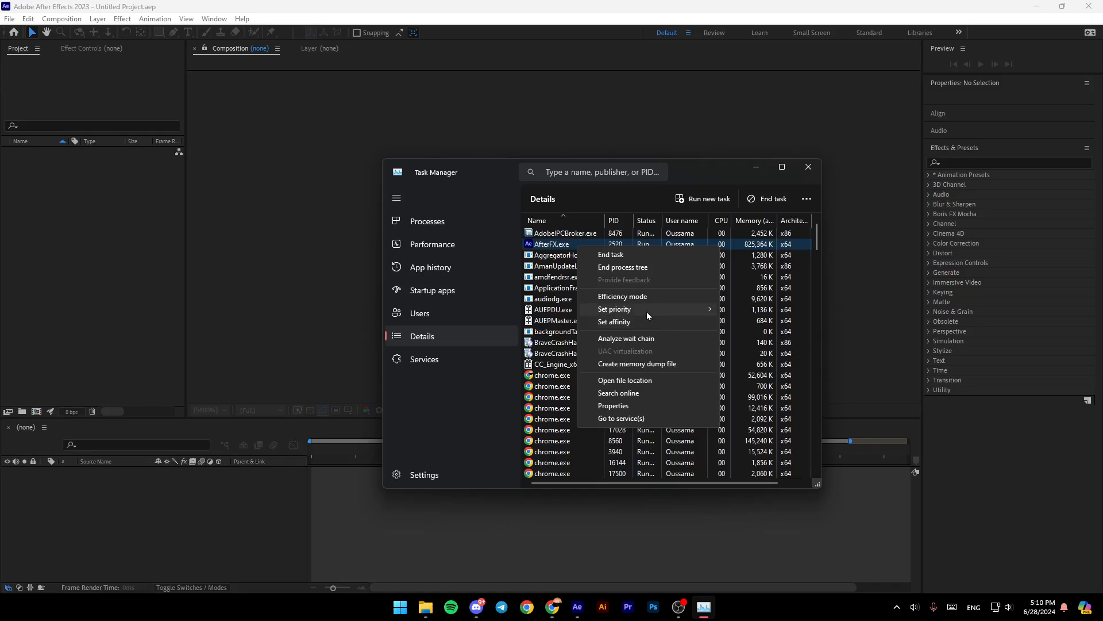
# Choose High under Set priority for the AfterFX.exe process
pyautogui.click(614, 309)
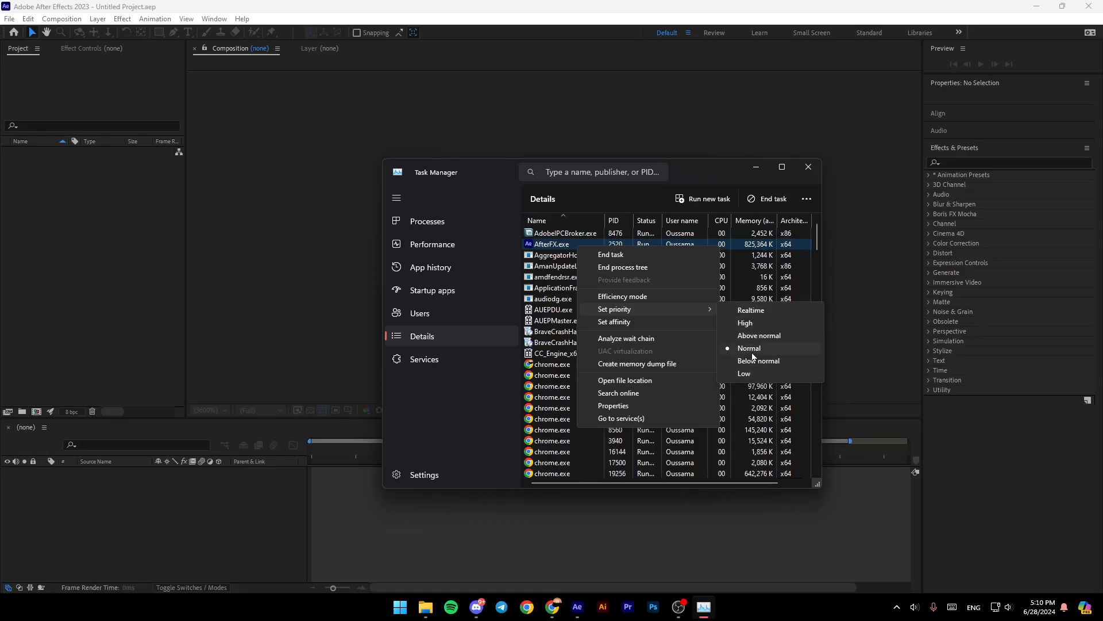
pyautogui.moveTo(760, 334)
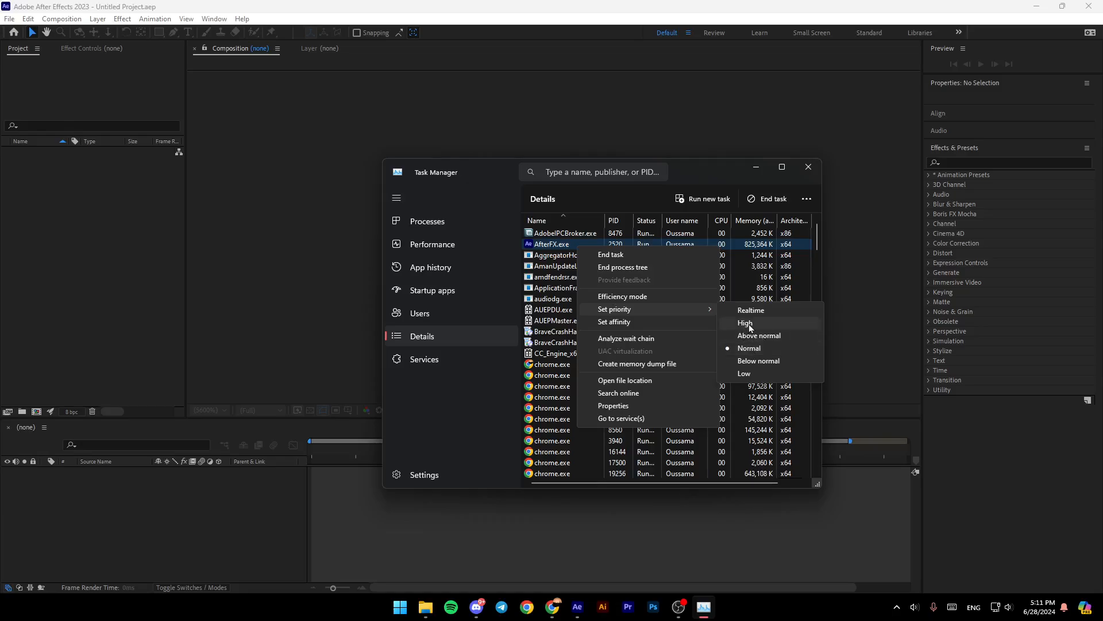
pyautogui.moveTo(766, 331)
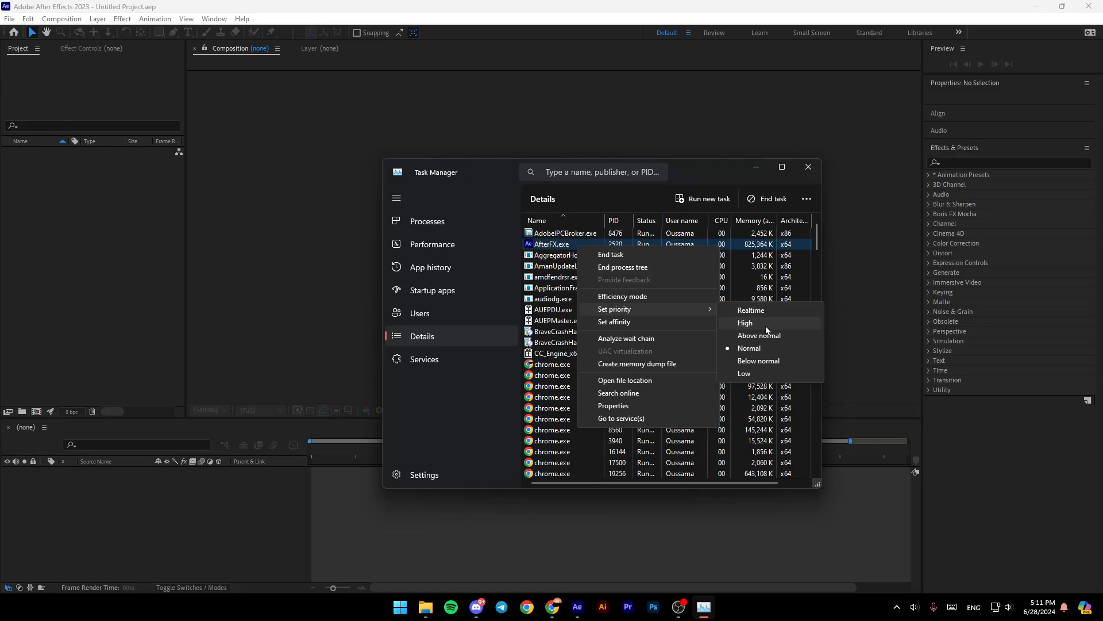
pyautogui.click(744, 322)
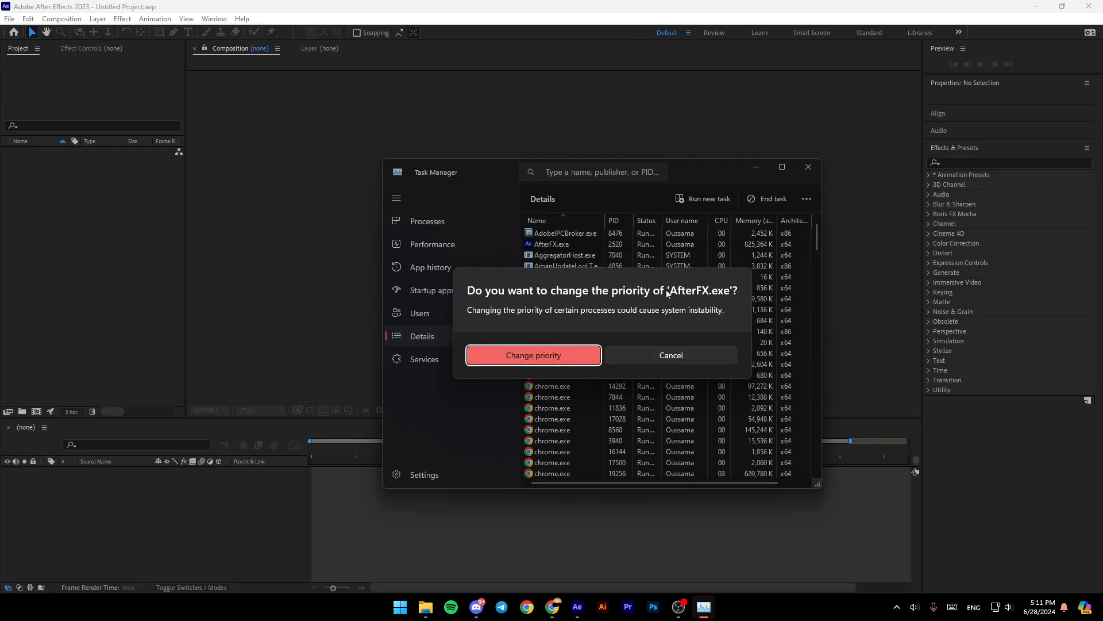
pyautogui.moveTo(690, 369)
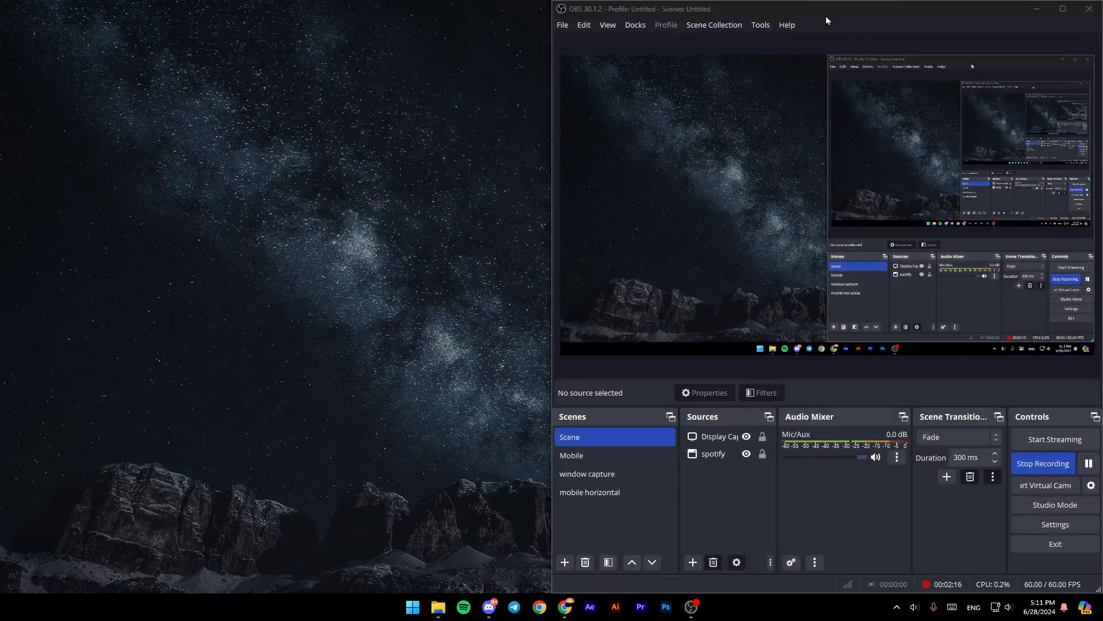
pyautogui.moveTo(285, 286)
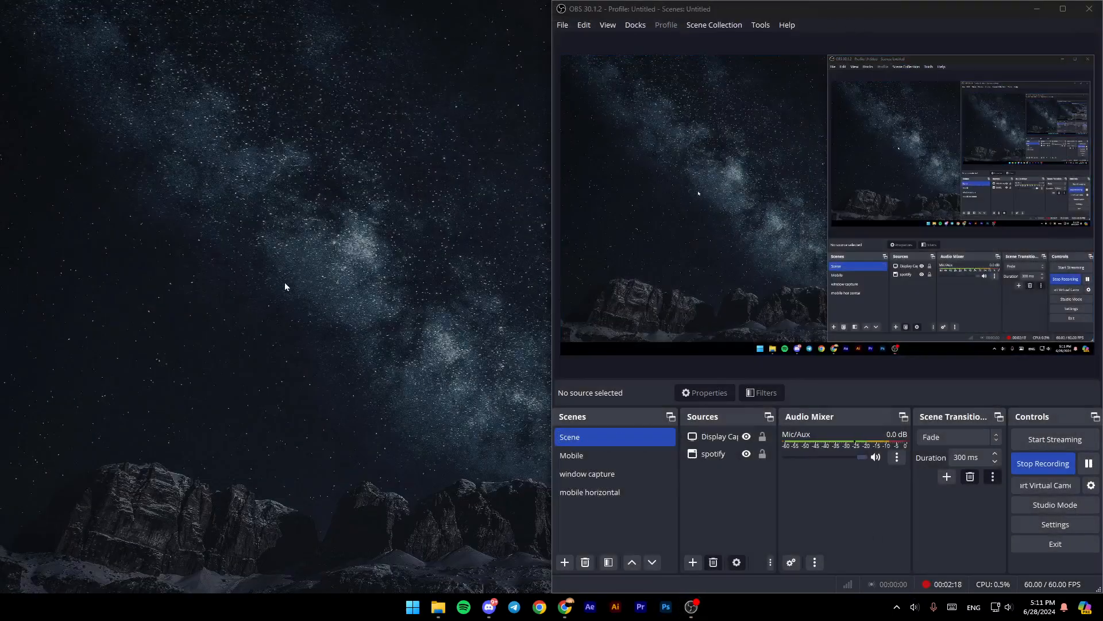